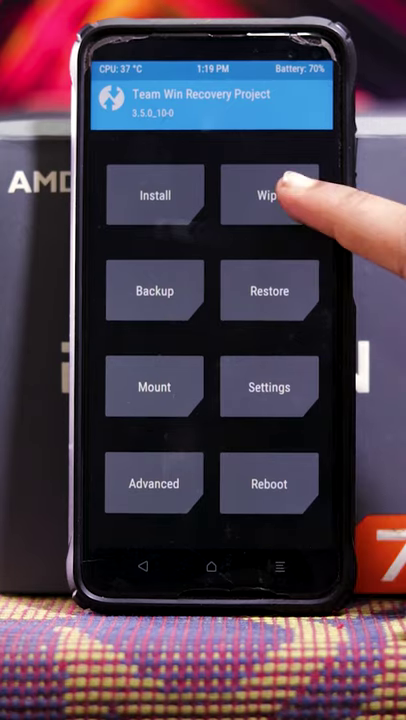
left_click(268, 194)
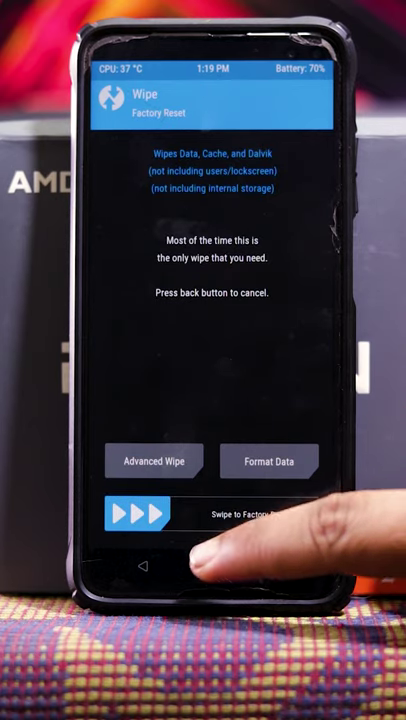
left_click(145, 562)
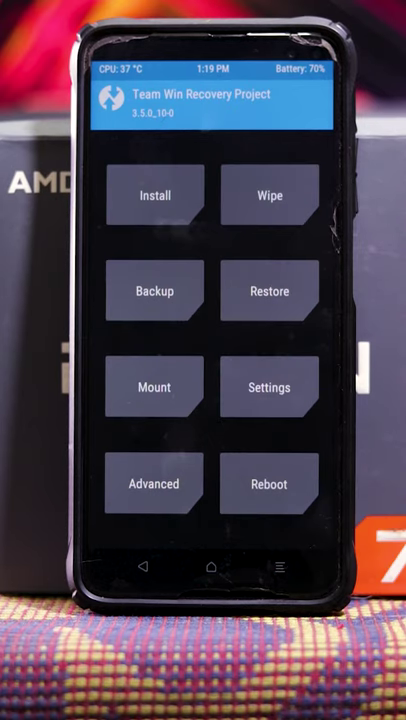